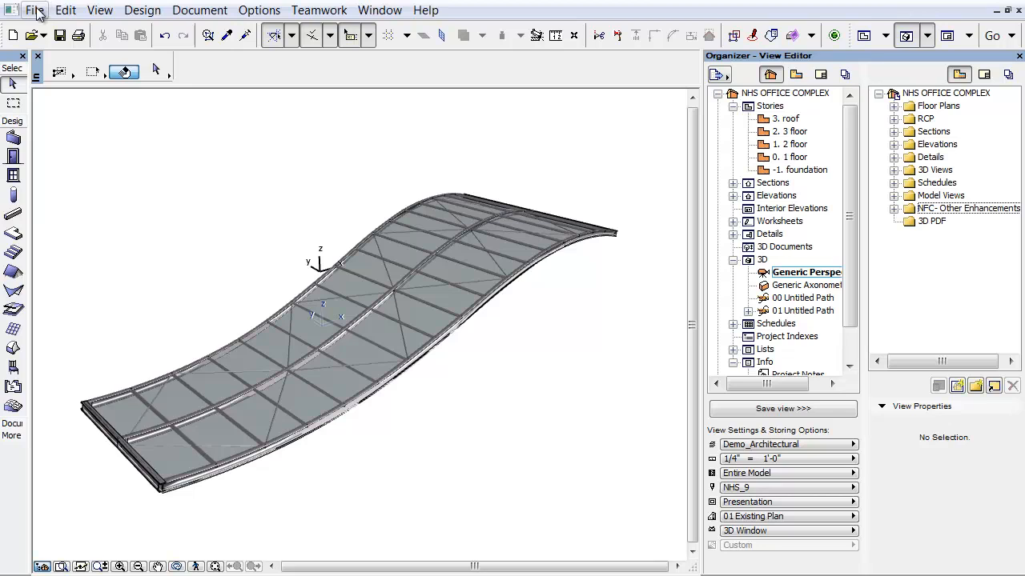
# Step: Save the 3D roof view as a U3D file named 'Embed 3D Content in PDF'
pyautogui.click(33, 10)
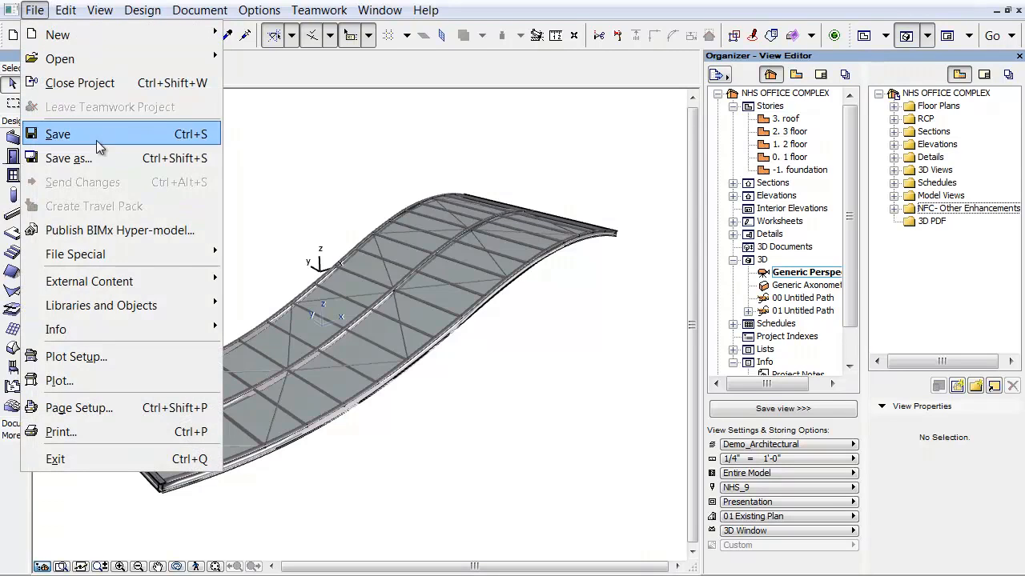
pyautogui.click(58, 134)
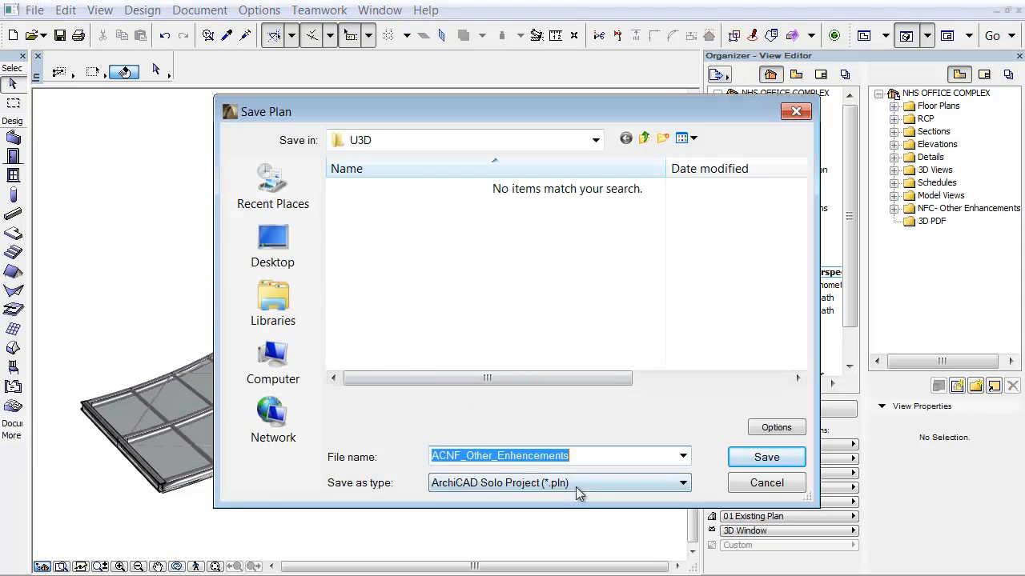
pyautogui.click(681, 482)
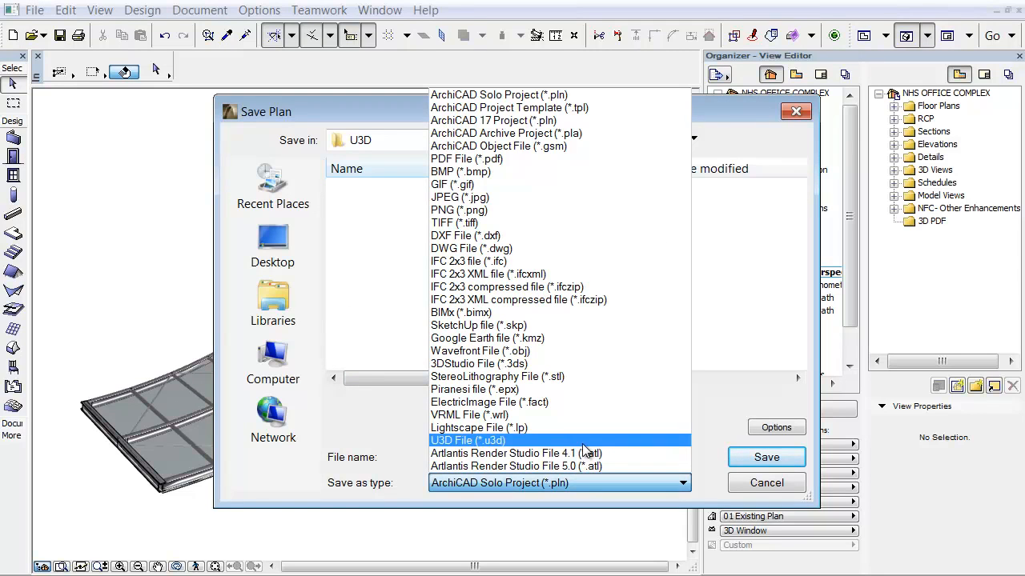
pyautogui.click(467, 440)
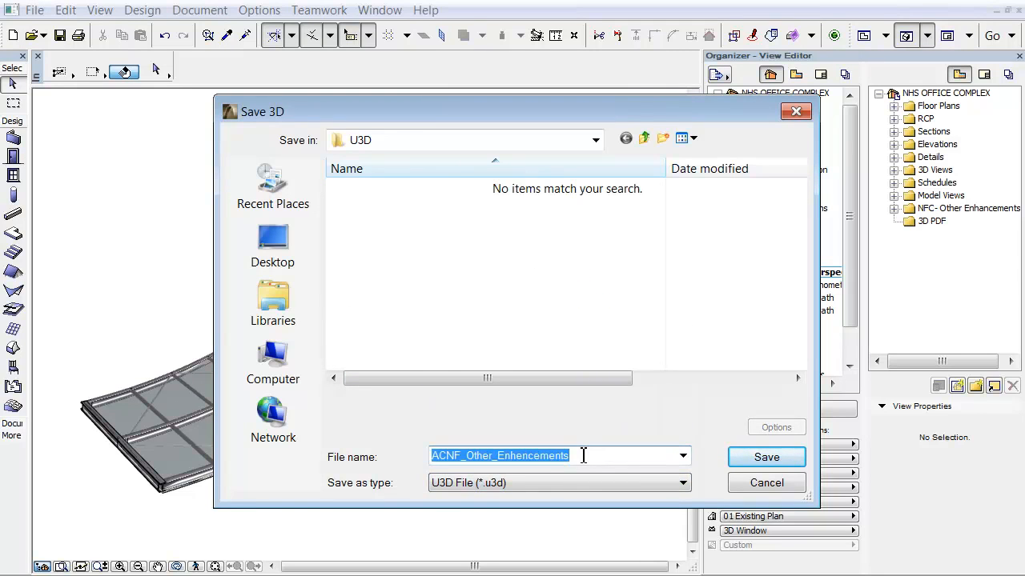
pyautogui.write('Embed 3D Content in PDF')
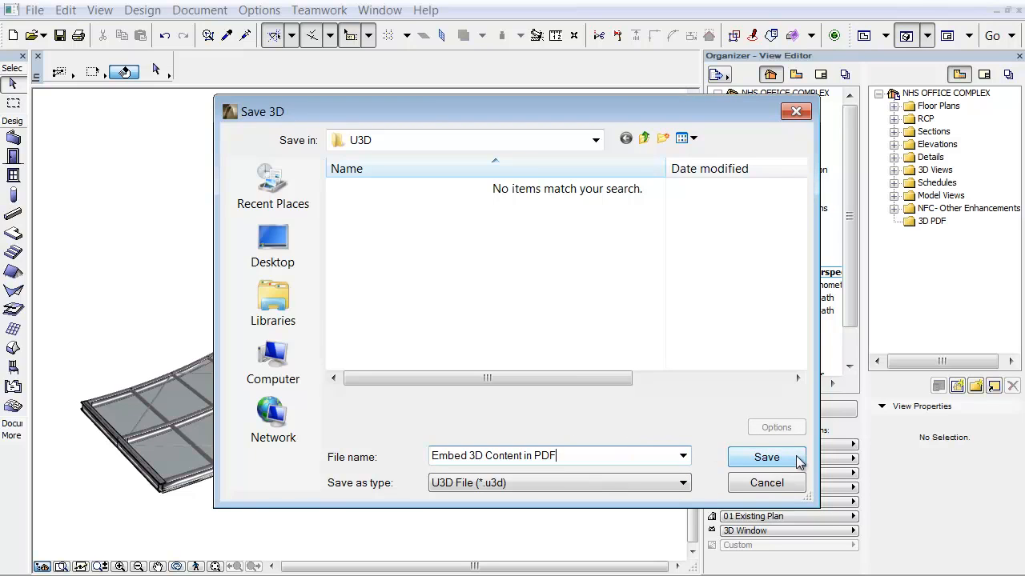
pyautogui.click(765, 457)
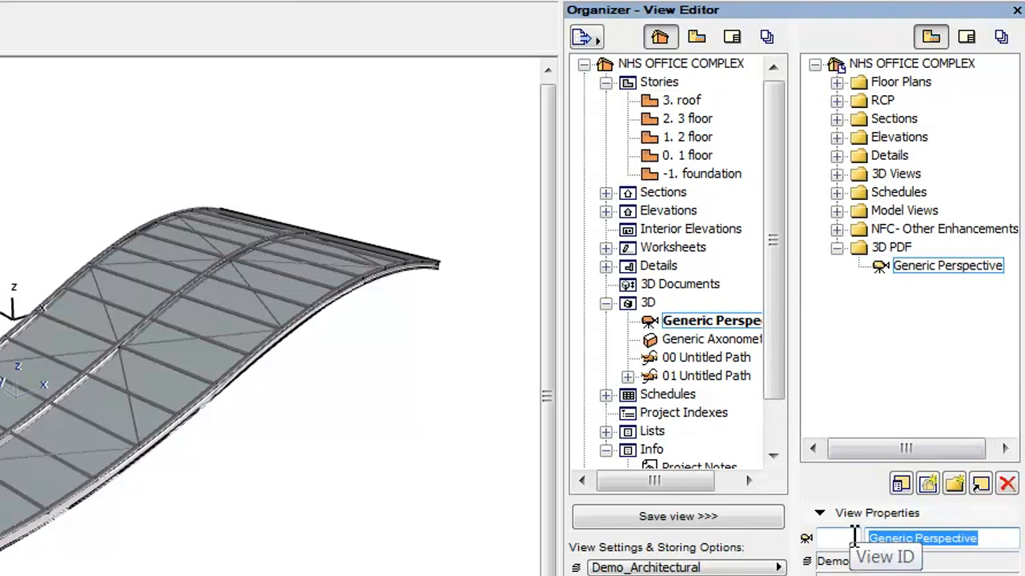
# Step: Name the new saved perspective view 'U3D' in the 3D PDF folder
pyautogui.write('U3D')
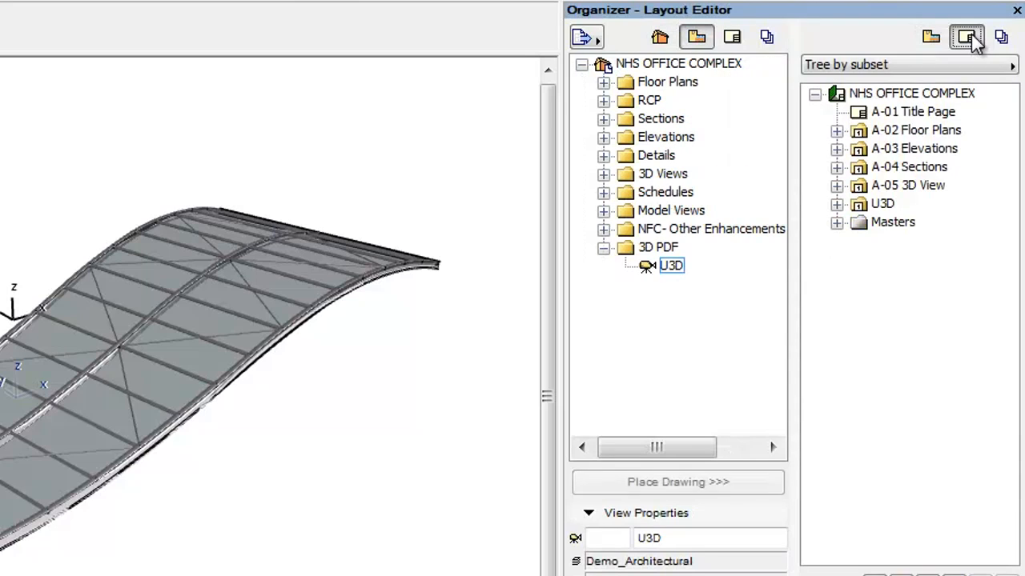
# Step: Place the U3D view onto a new 3D PDF layout in the U3D subset
pyautogui.click(837, 203)
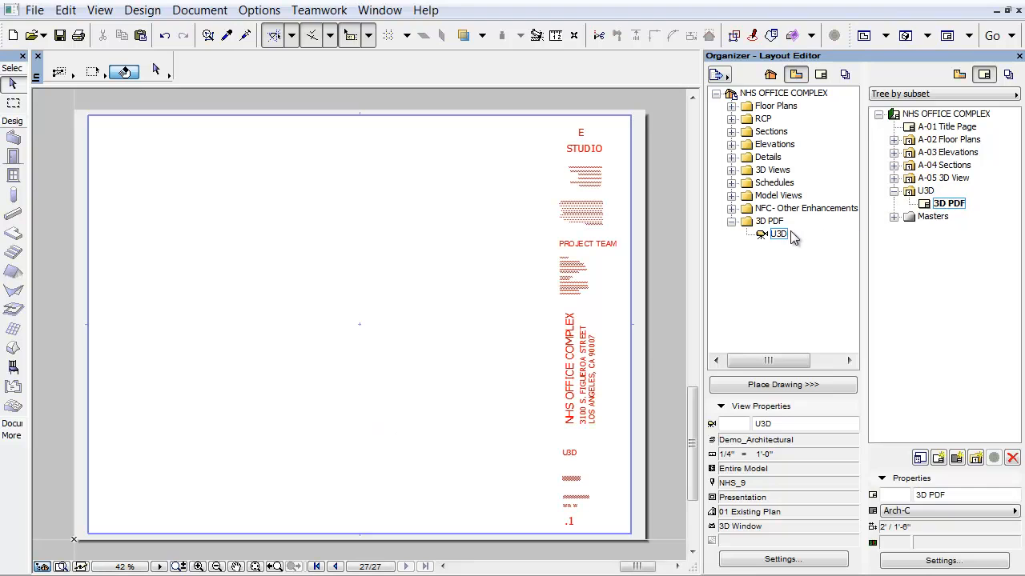
pyautogui.click(777, 234)
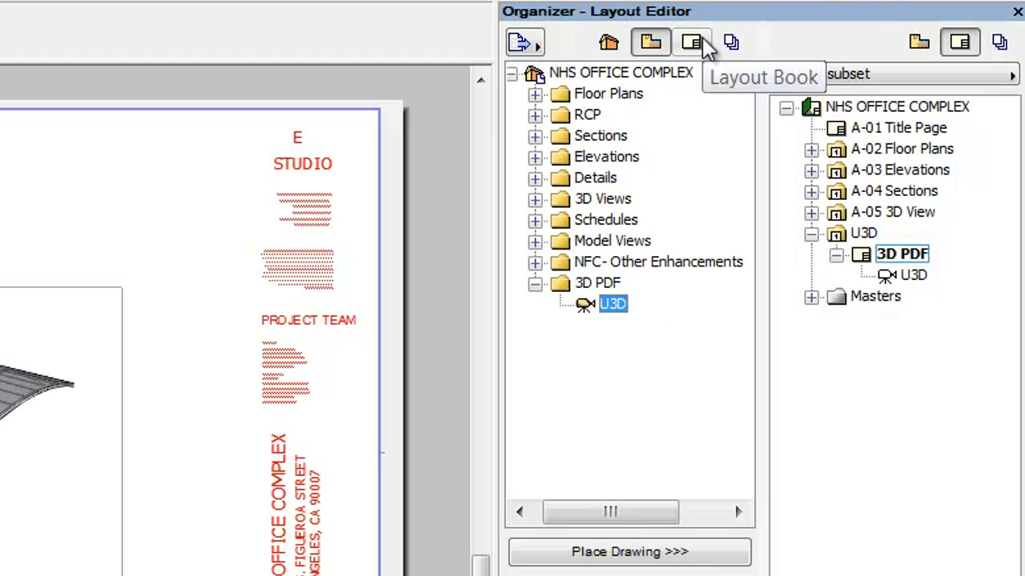
# Step: Select the 3D PDF publisher set's layout item and keep its format as PDF
pyautogui.click(690, 41)
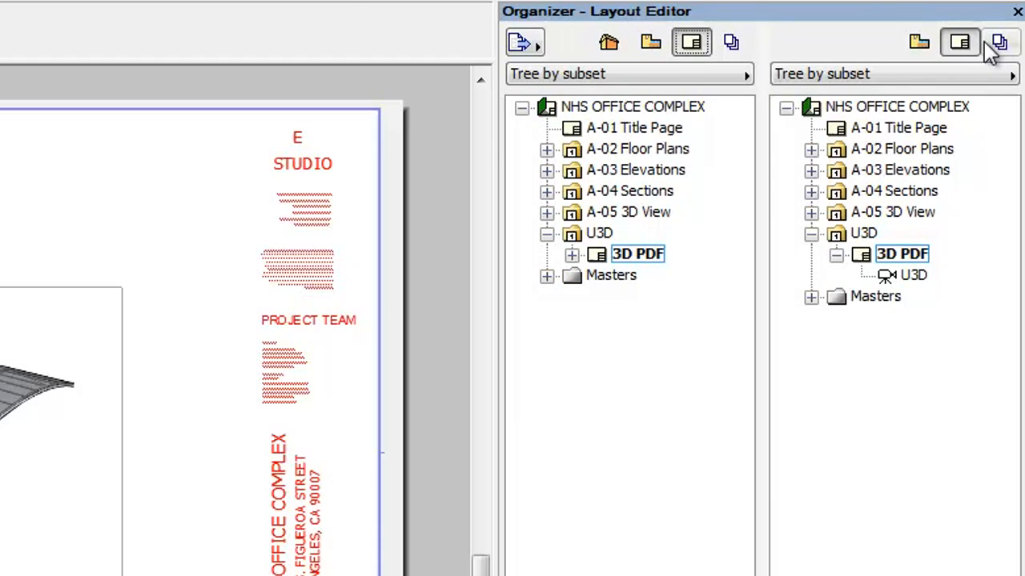
pyautogui.click(1000, 43)
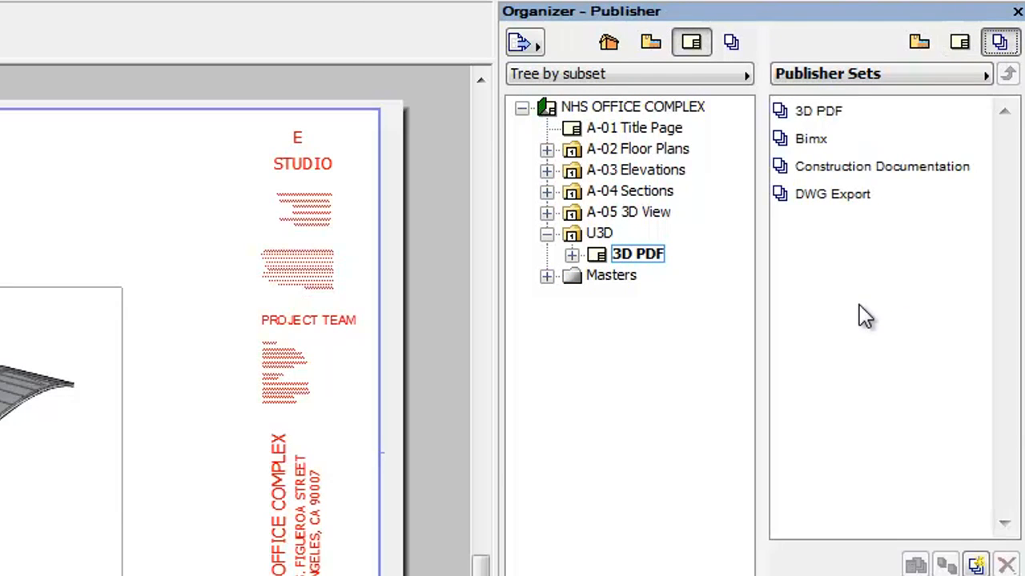
pyautogui.moveTo(848, 120)
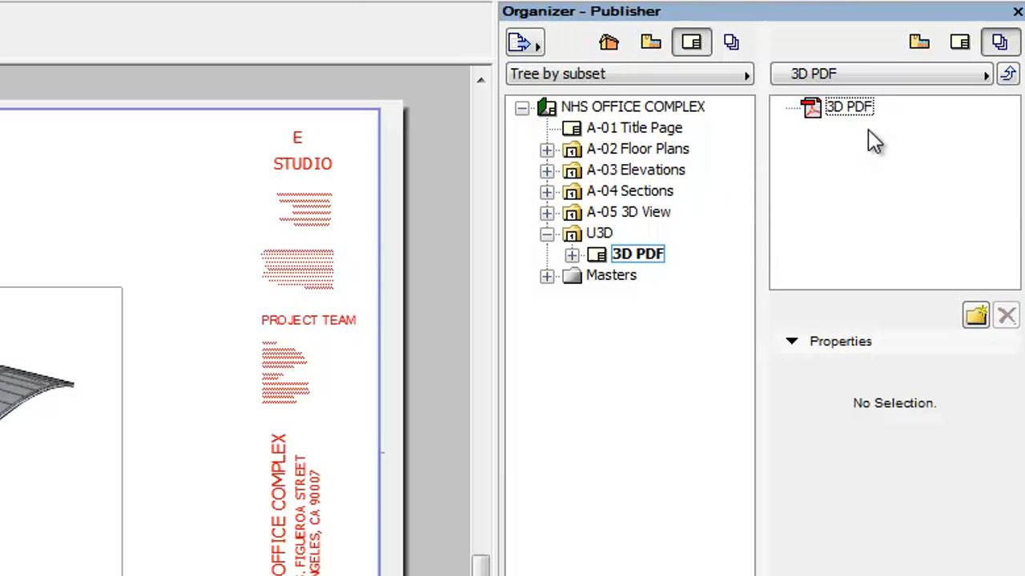
pyautogui.click(849, 107)
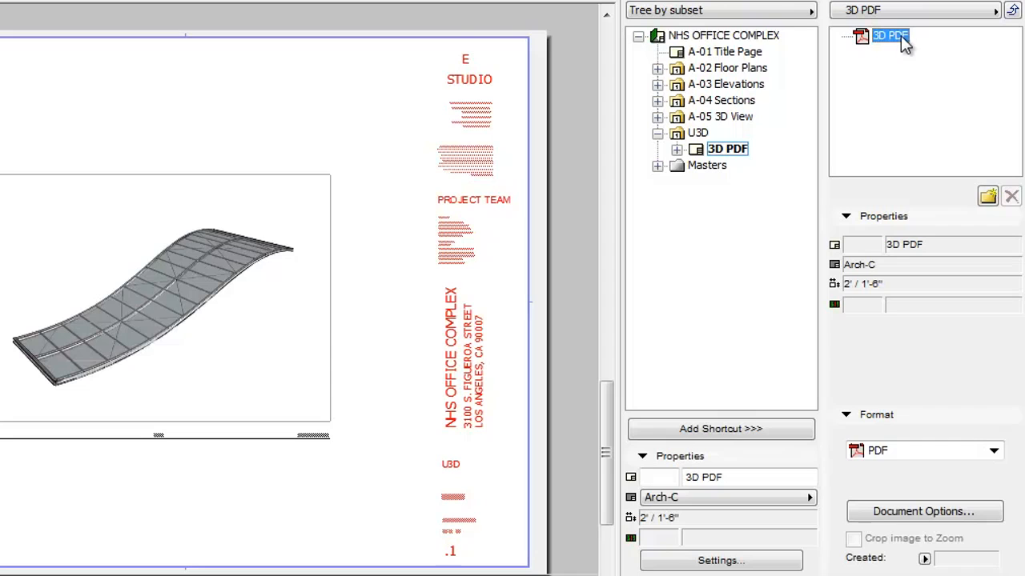
pyautogui.click(994, 451)
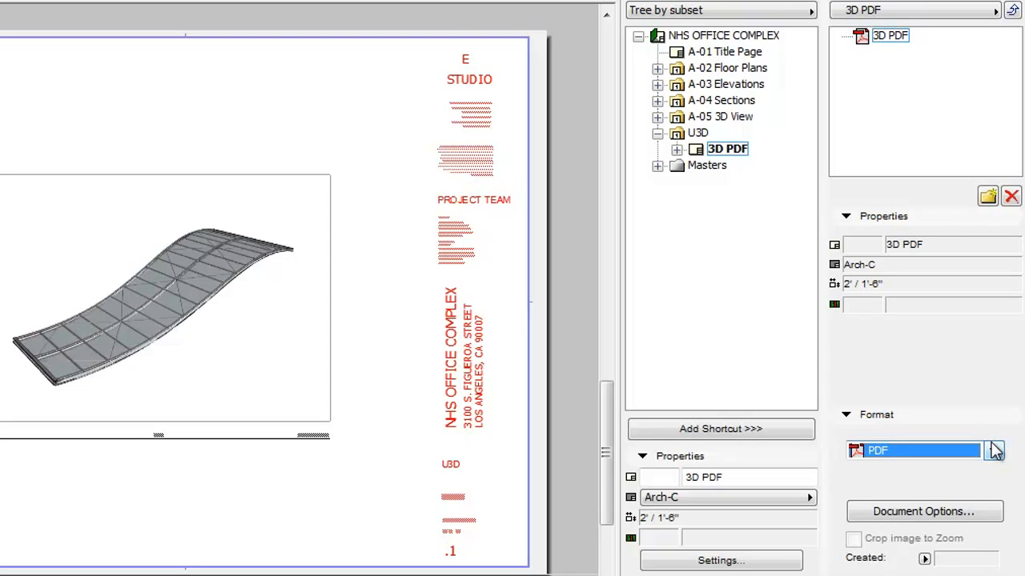
# Step: Enable Embed 3D content in the PDF options using 'Embed 3D Content in PDF.u3d'
pyautogui.click(923, 511)
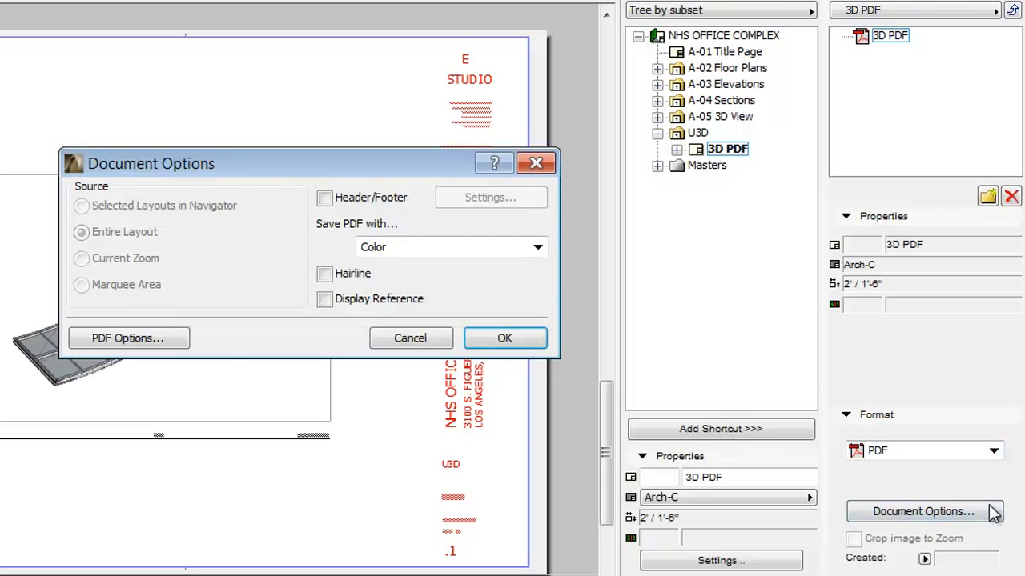
pyautogui.click(128, 338)
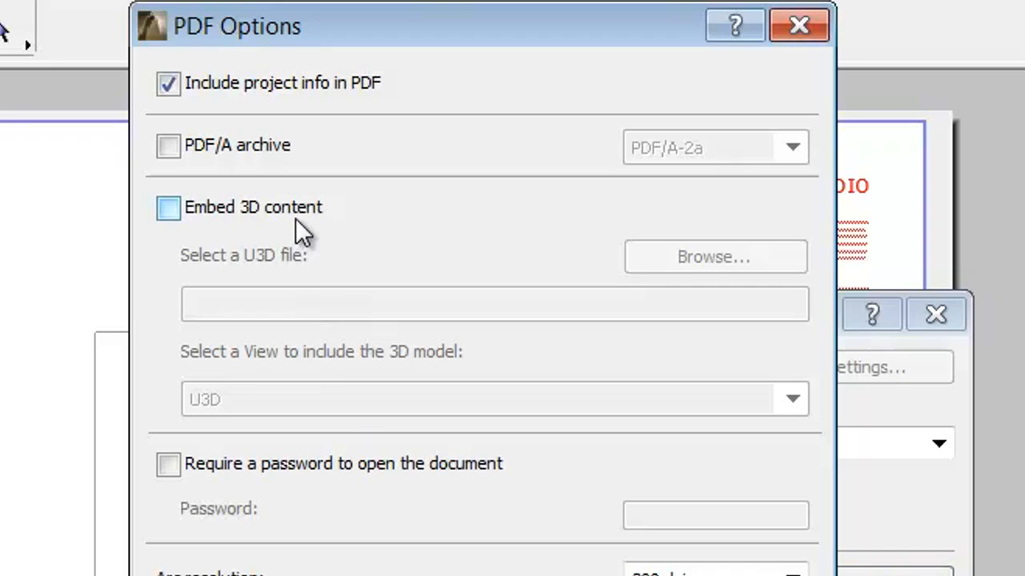
pyautogui.click(168, 207)
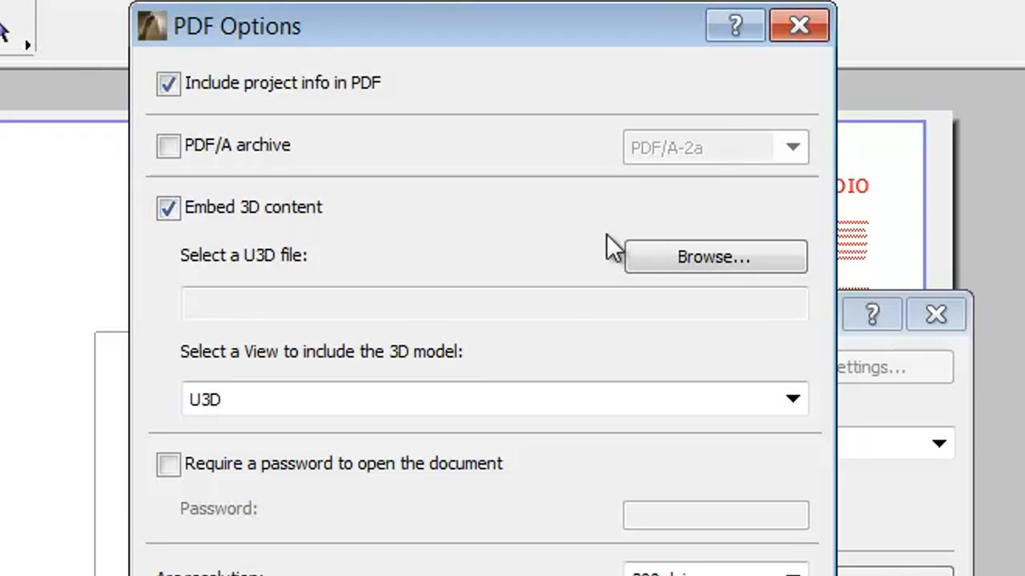
pyautogui.click(713, 256)
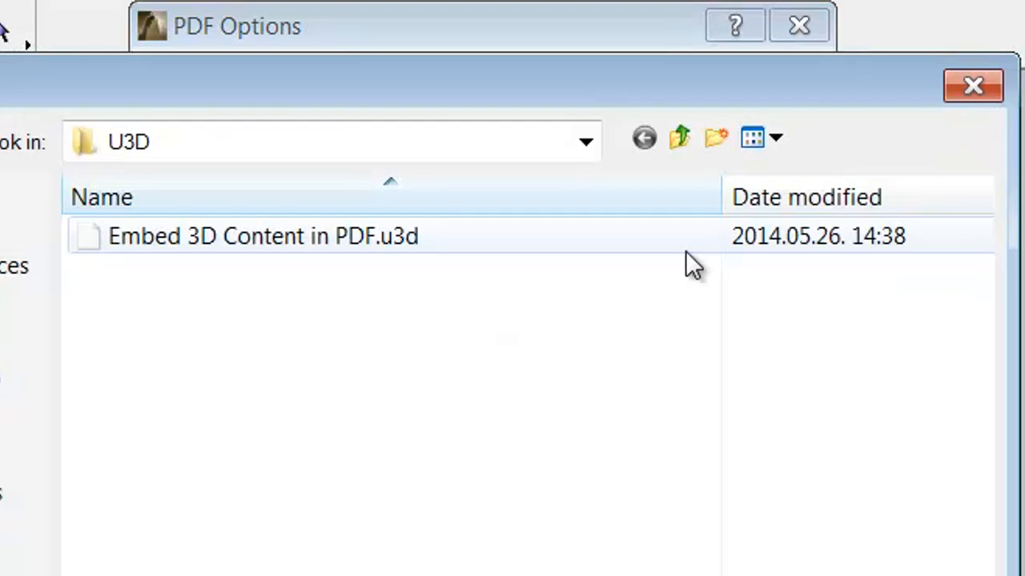
pyautogui.moveTo(584, 264)
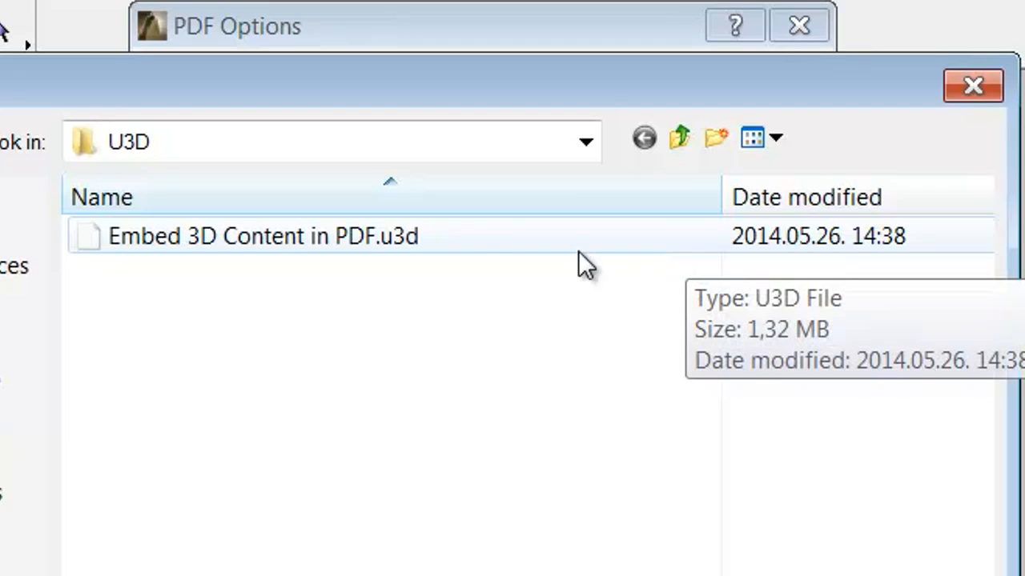
pyautogui.click(261, 235)
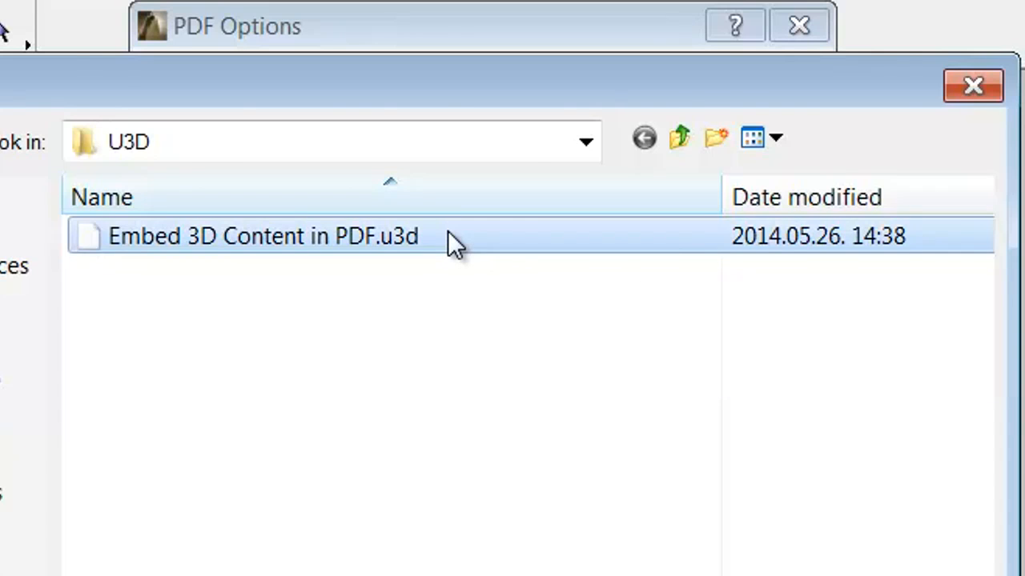
pyautogui.doubleClick(262, 235)
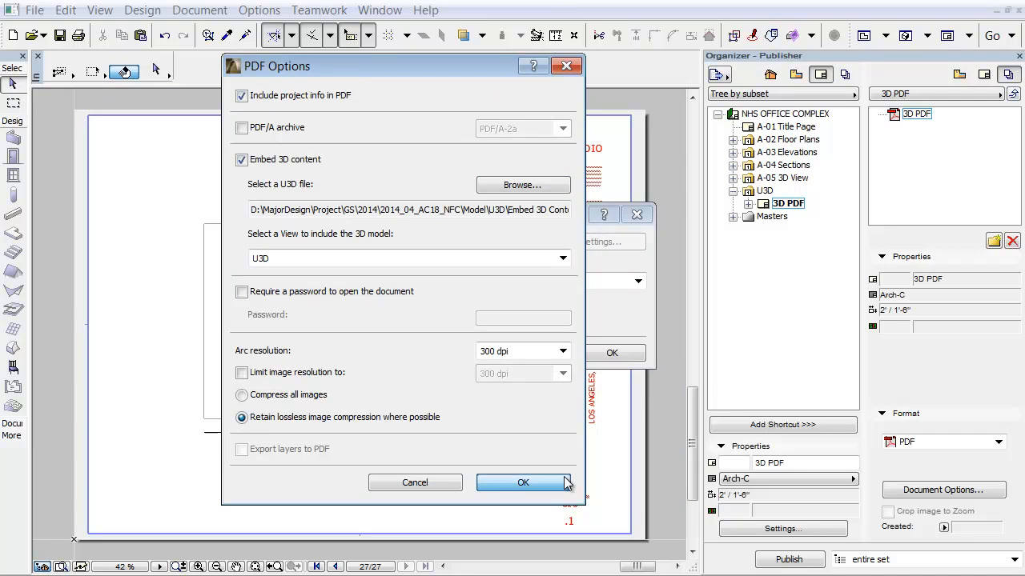
pyautogui.click(522, 483)
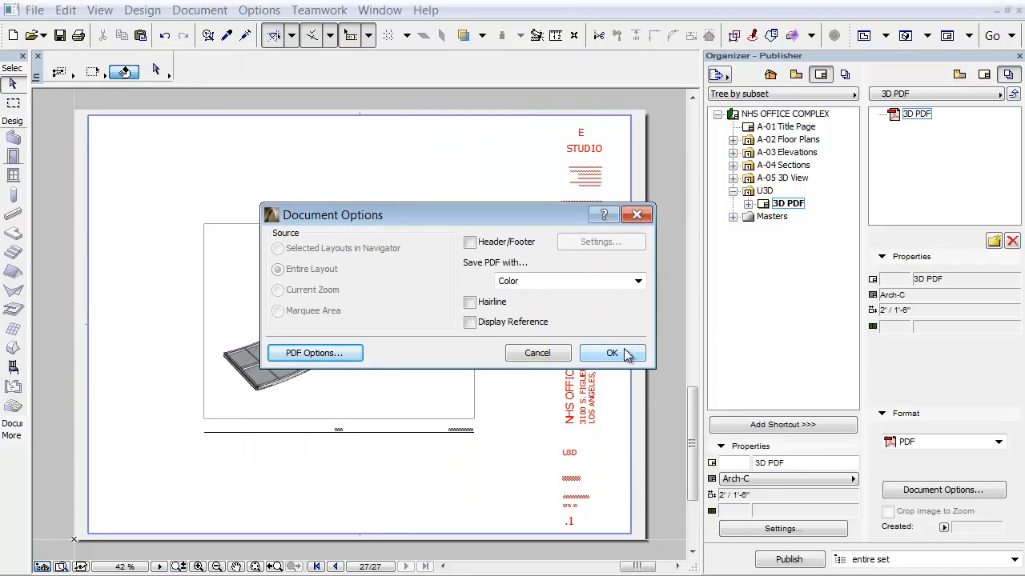
pyautogui.click(610, 353)
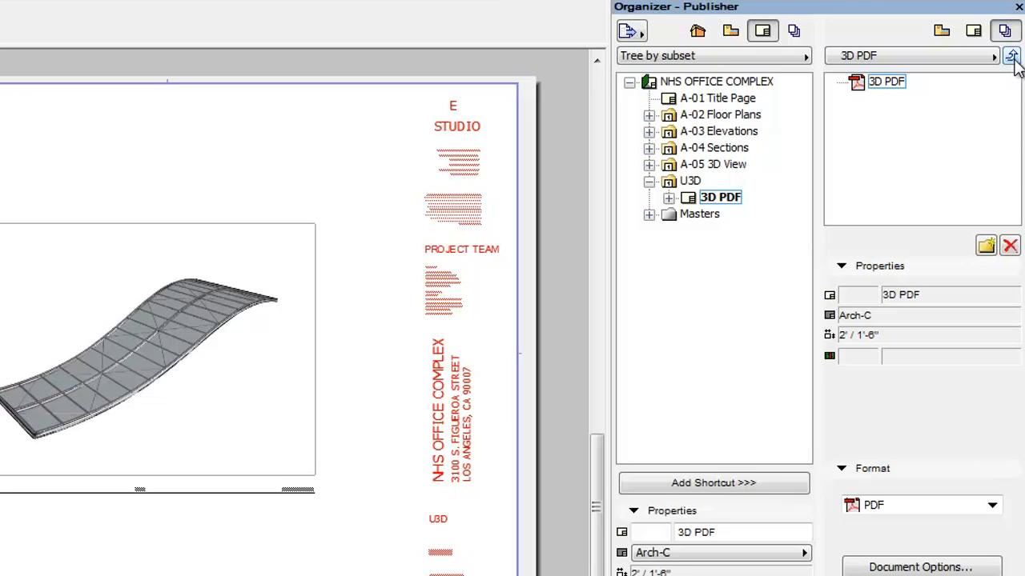
# Step: Check the 3D PDF set's output path is Graphisoft\3D content in PDF on drive D
pyautogui.click(1011, 56)
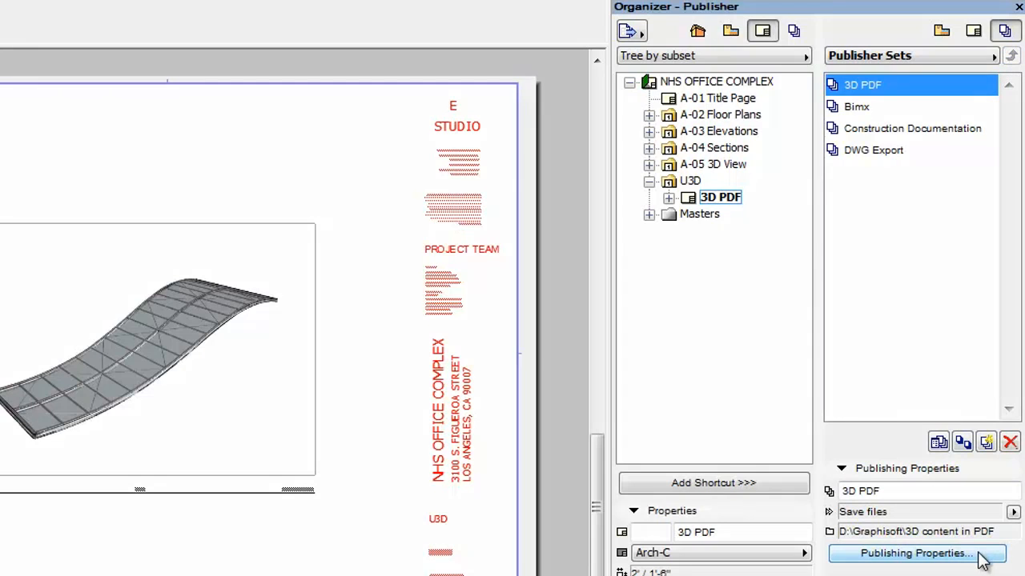
pyautogui.click(915, 553)
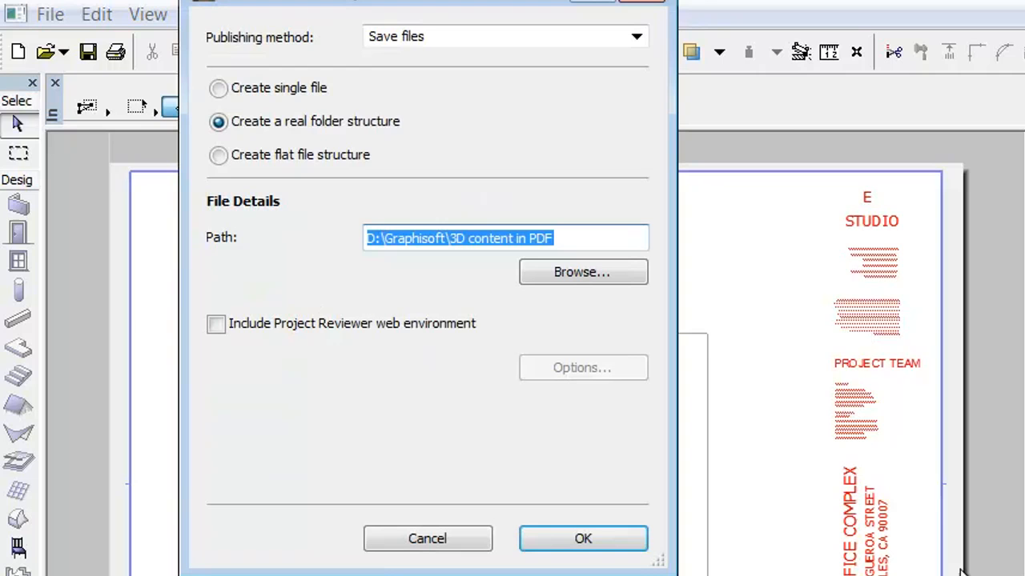
pyautogui.click(613, 238)
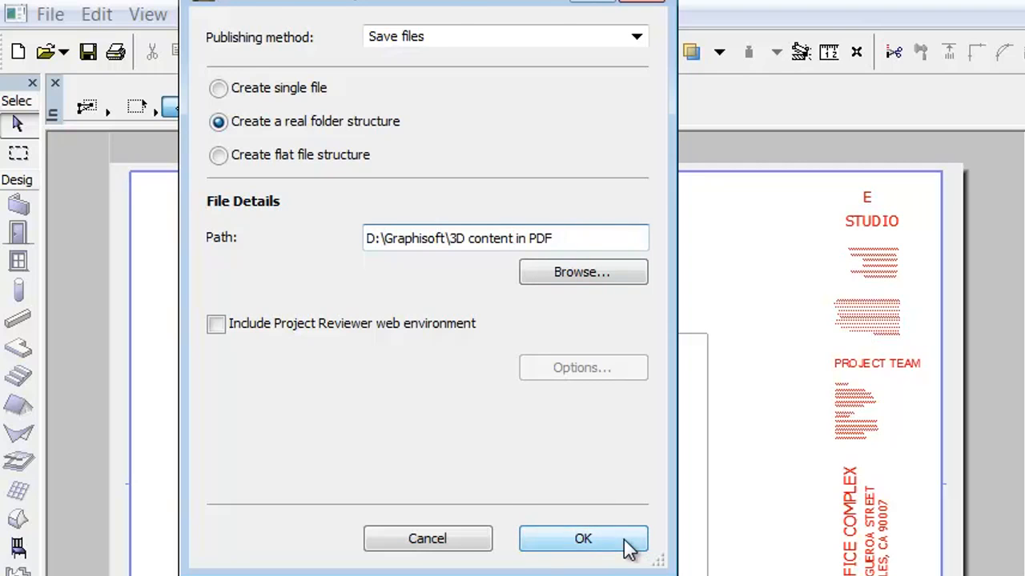
pyautogui.click(582, 538)
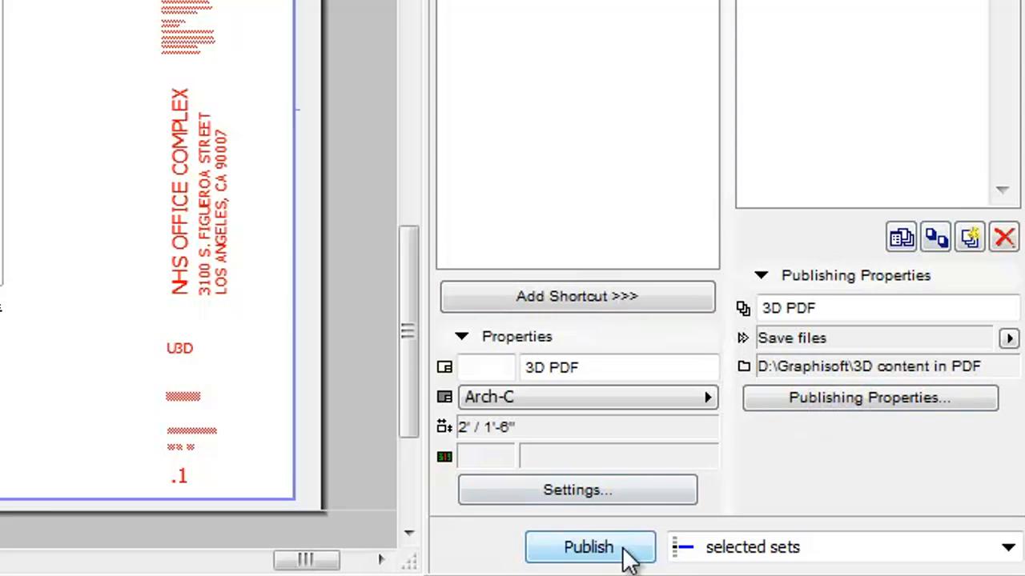
# Step: Publish the 3D PDF set, open 3D PDF.pdf in Adobe Reader, and activate the roof model
pyautogui.click(590, 547)
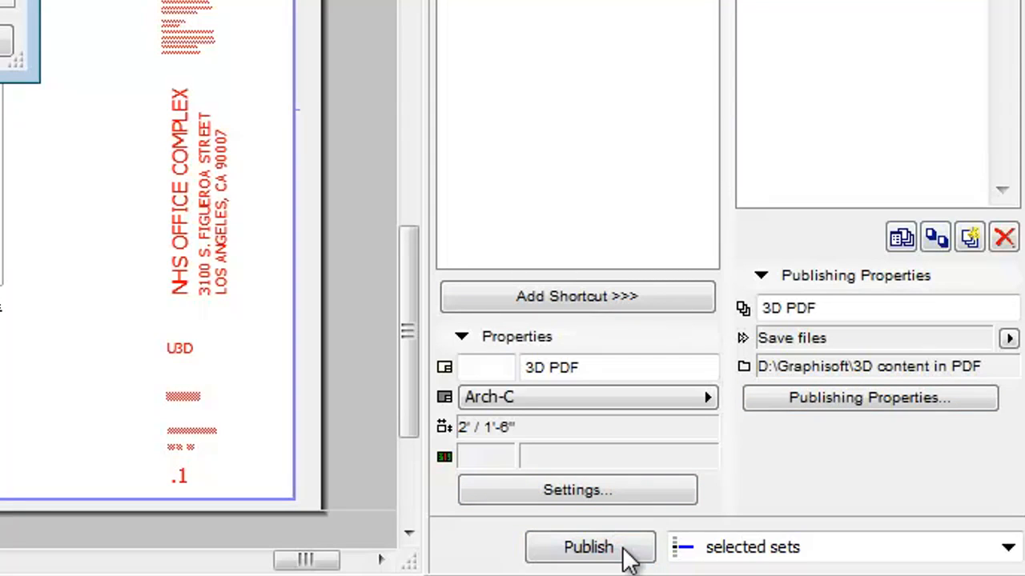
pyautogui.click(588, 546)
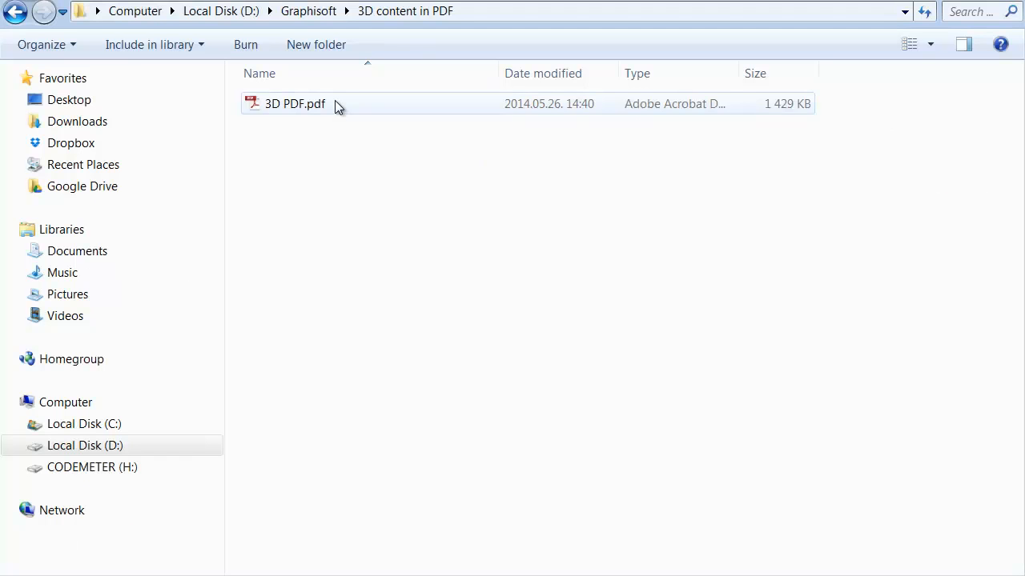
pyautogui.doubleClick(295, 104)
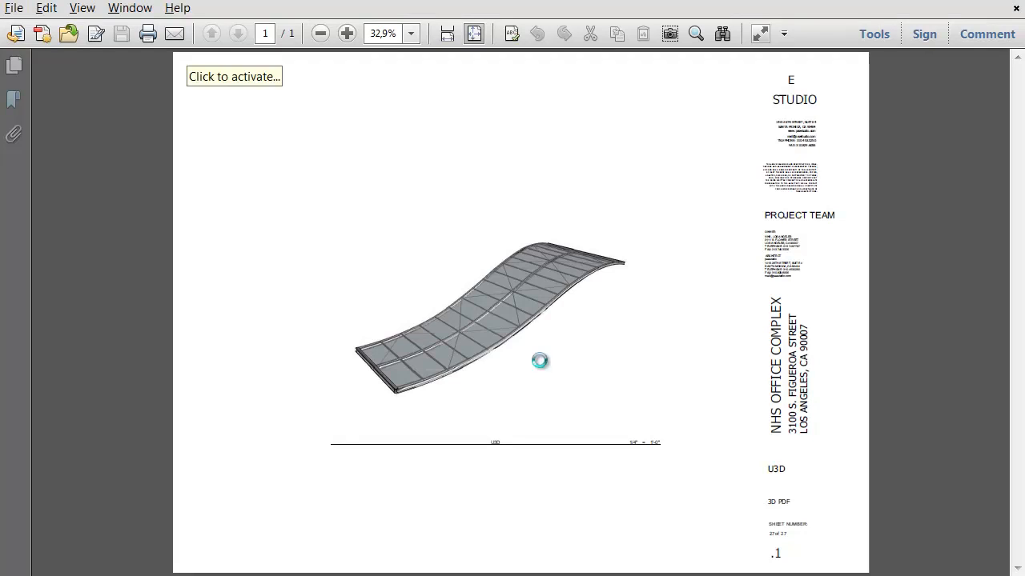
pyautogui.click(234, 76)
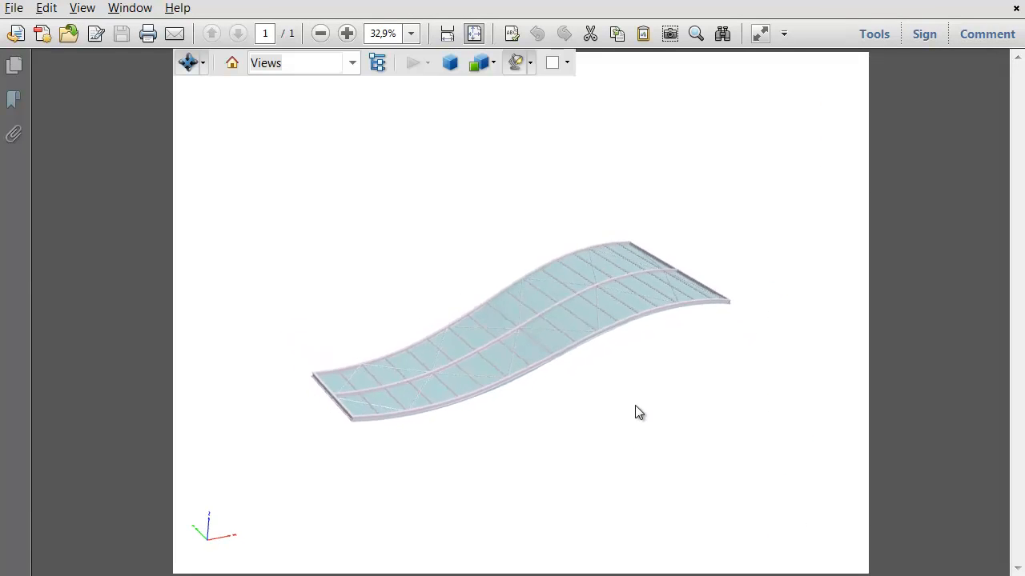